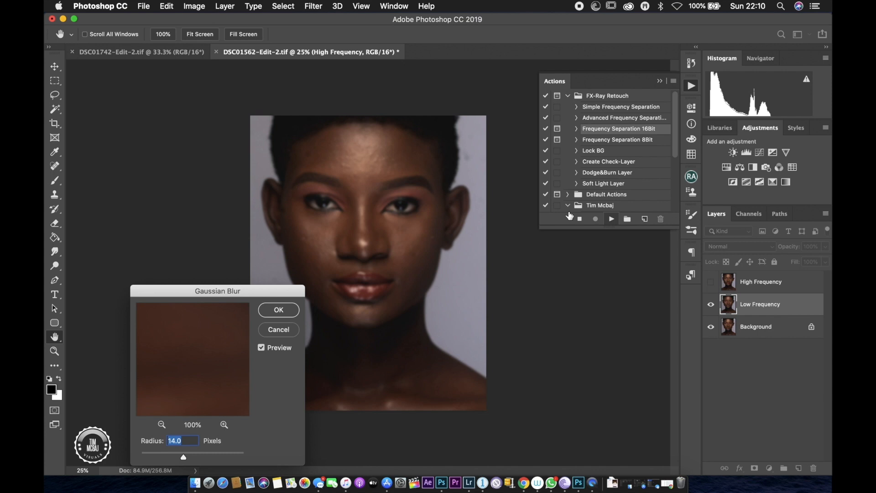
# Blur the Low Frequency layer with a Gaussian Blur radius of 10
pyautogui.write('10')
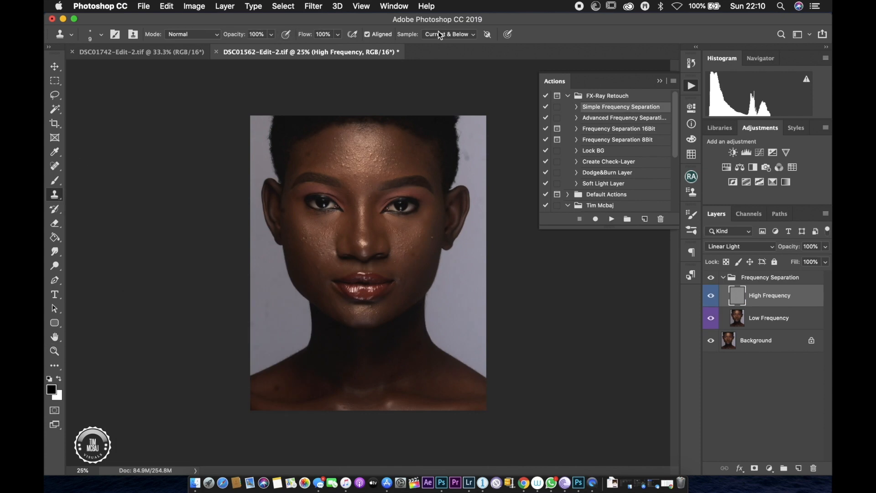
# Set Clone Stamp sampling to Current Layer and select the Low Frequency layer
pyautogui.click(447, 34)
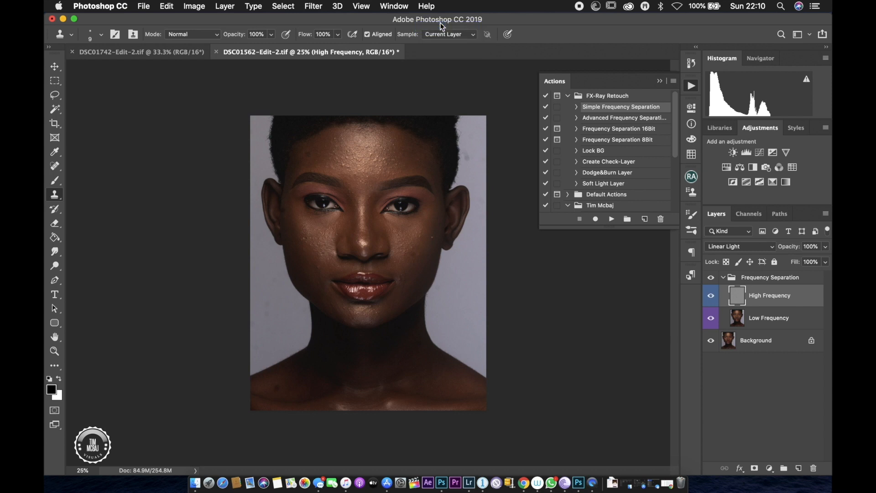
pyautogui.moveTo(373, 241)
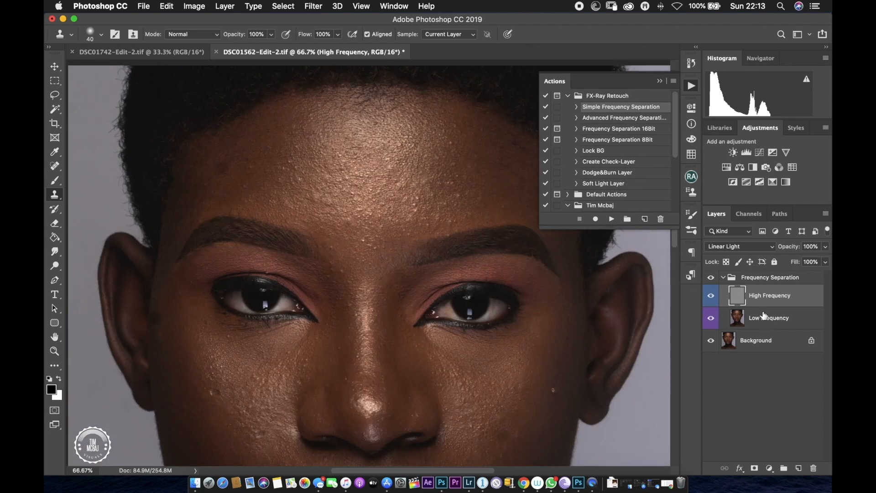
pyautogui.click(768, 317)
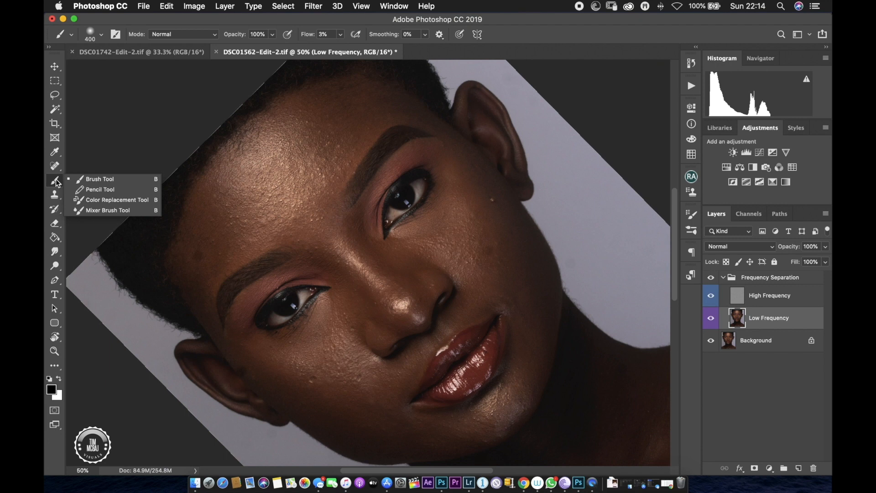
# Blend skin tones across the forehead and upper forehead with the Mixer Brush
pyautogui.click(107, 210)
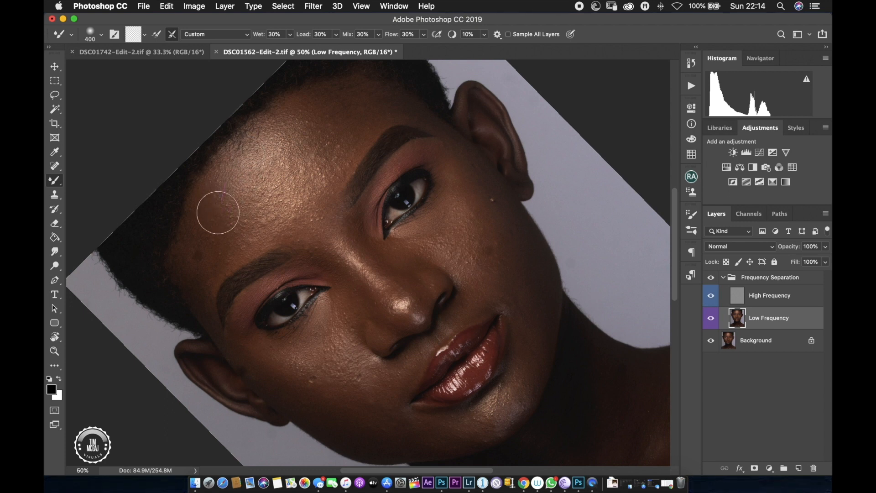
pyautogui.moveTo(253, 231)
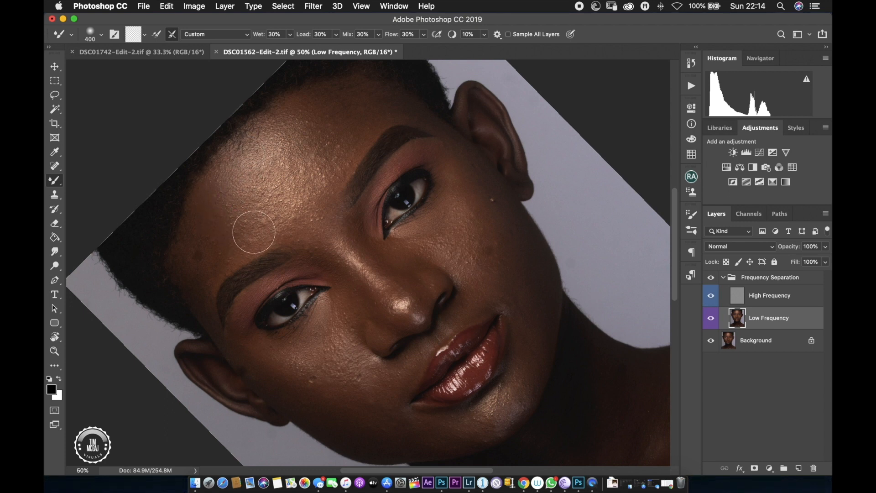
pyautogui.moveTo(254, 232); pyautogui.dragTo(203, 270)
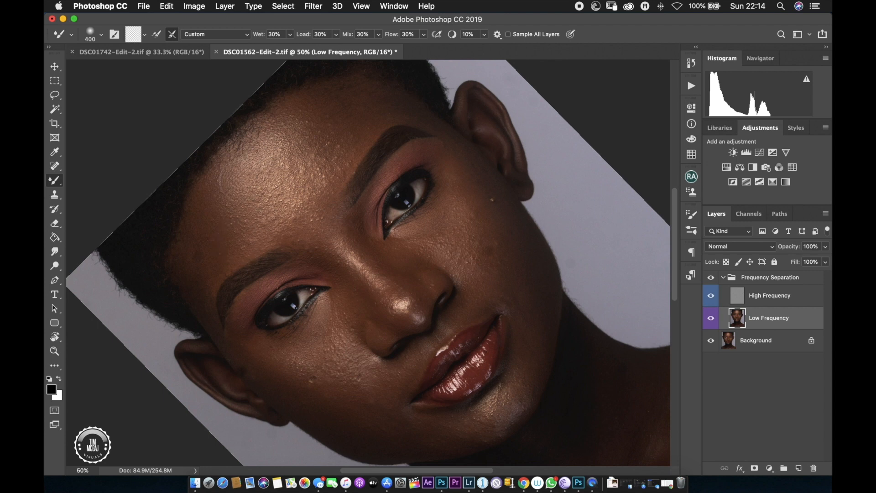
pyautogui.moveTo(291, 116)
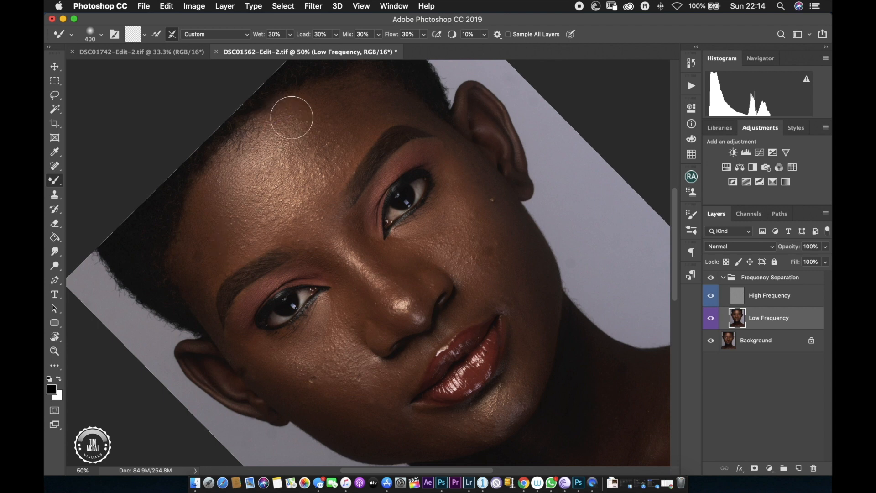
pyautogui.moveTo(291, 116); pyautogui.dragTo(227, 257)
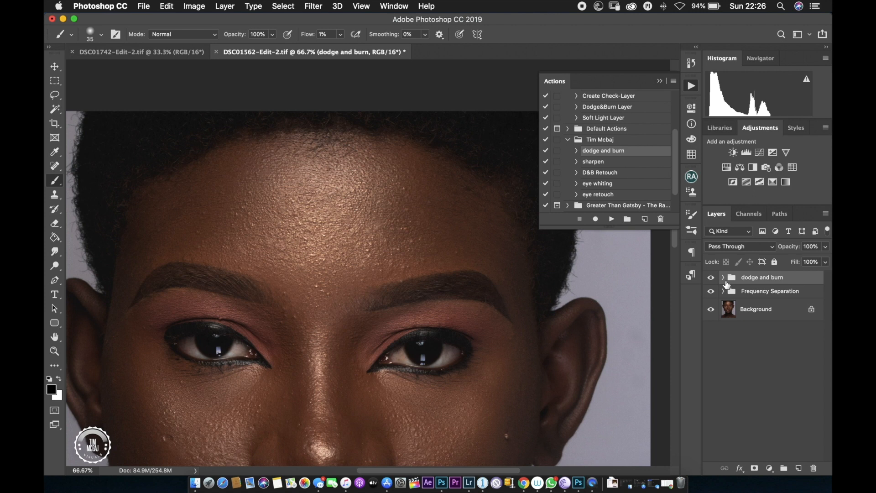
# Expand the dodge and burn group, add another Curves layer, and target the Curves 1 mask
pyautogui.click(723, 277)
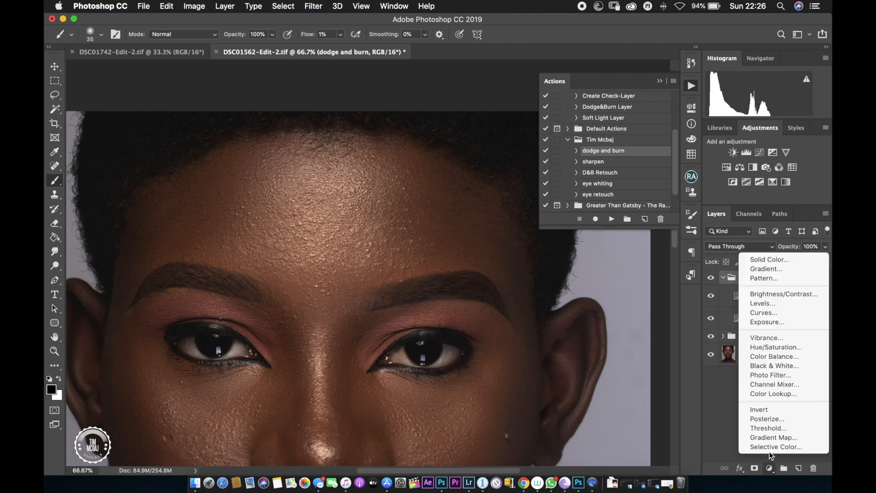
pyautogui.click(774, 365)
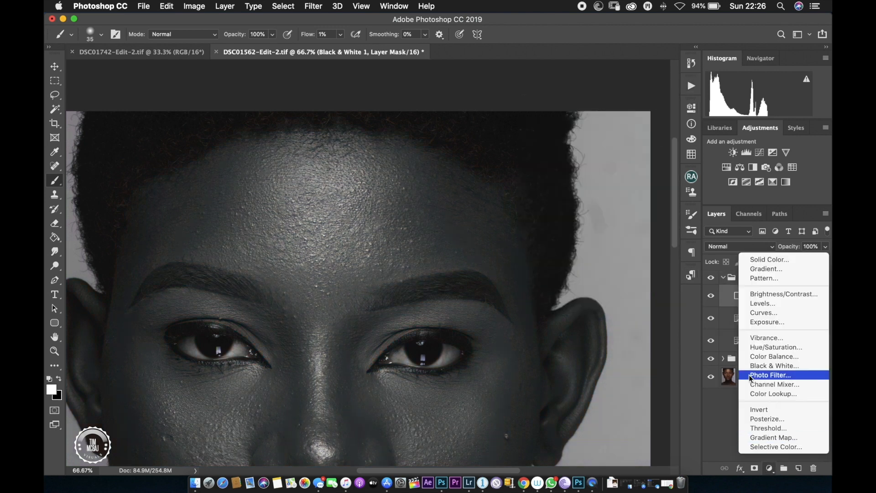
pyautogui.click(764, 312)
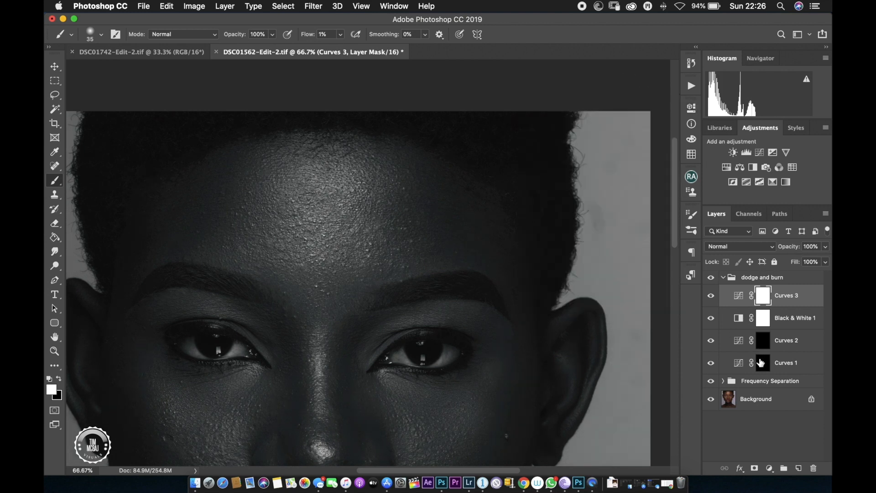
pyautogui.click(786, 362)
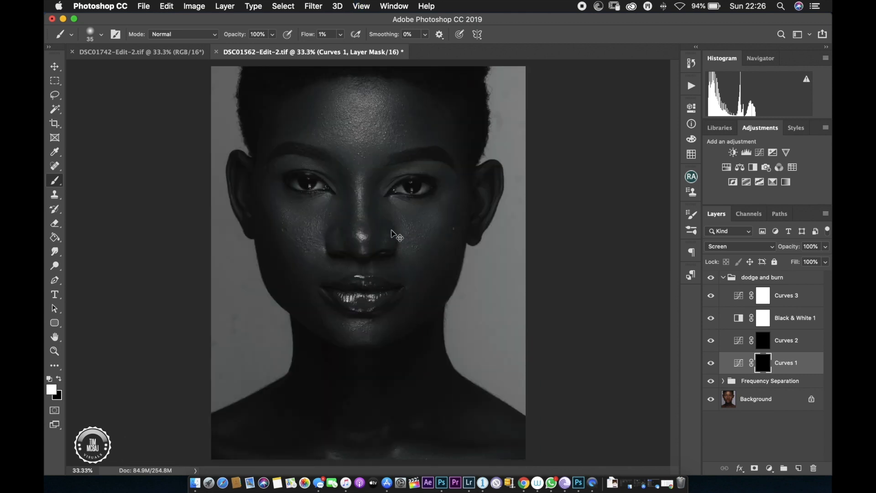
pyautogui.moveTo(332, 42)
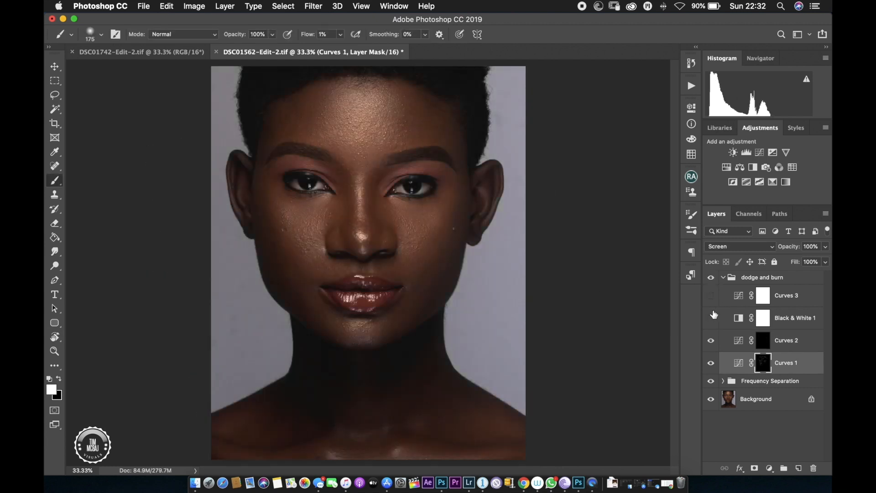
# Hide the Black & White check layer to see the colour result
pyautogui.click(711, 317)
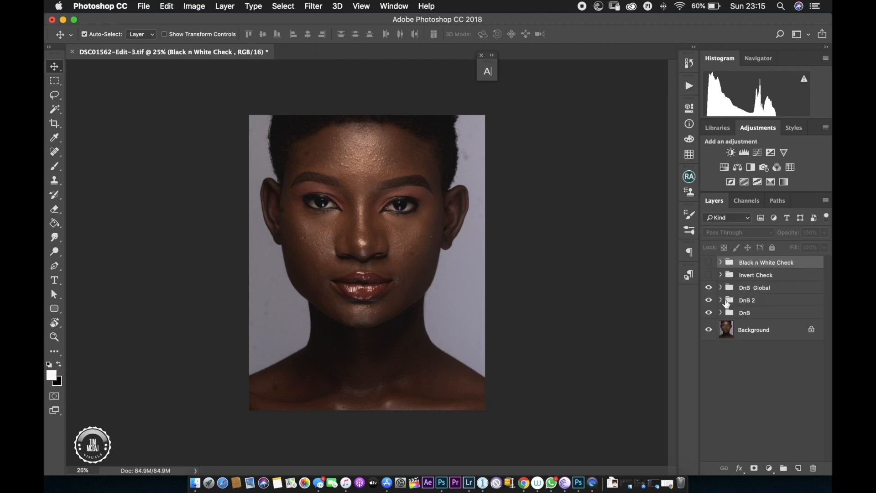
# Target the Dodge mask in the DnB group and switch on the Invert Check group
pyautogui.click(720, 313)
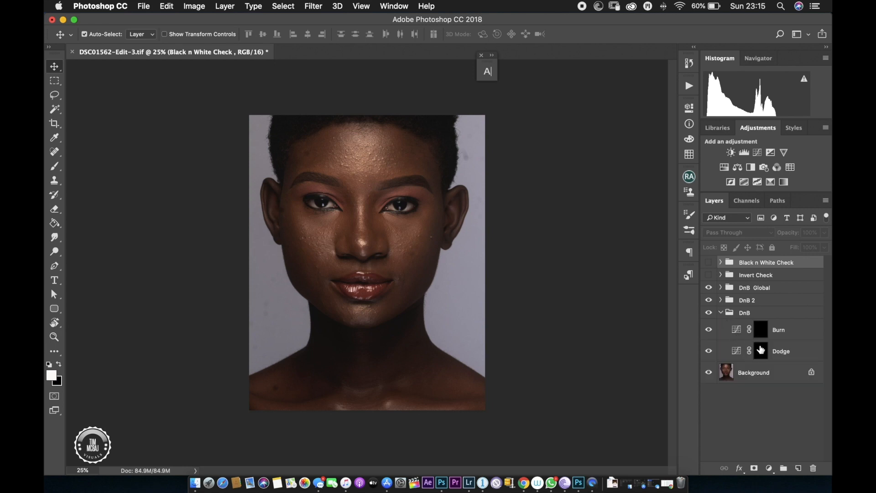
pyautogui.click(761, 351)
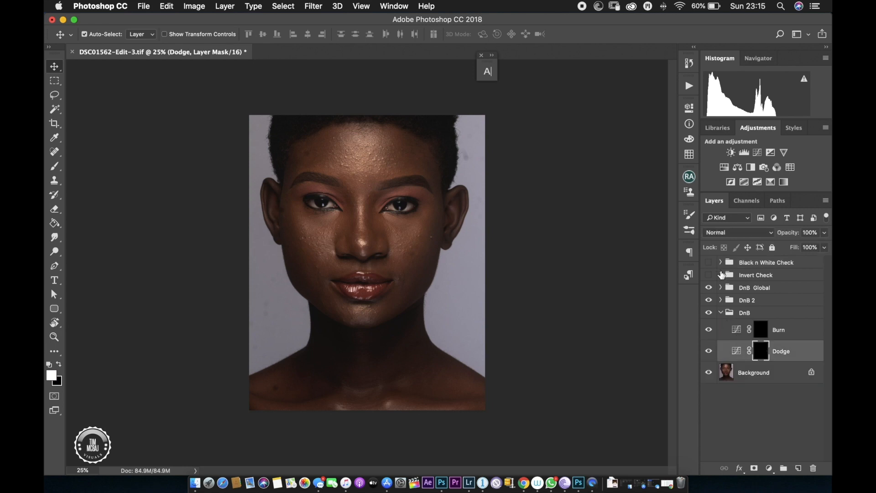
pyautogui.click(721, 275)
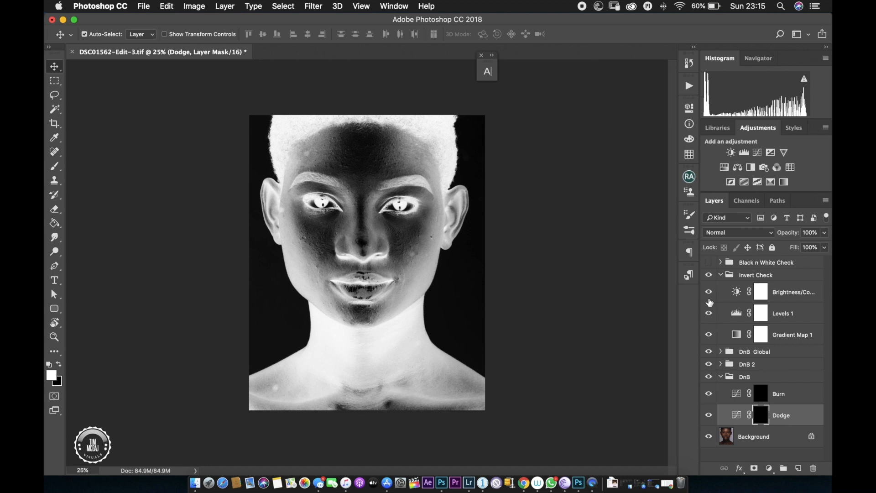
pyautogui.click(783, 313)
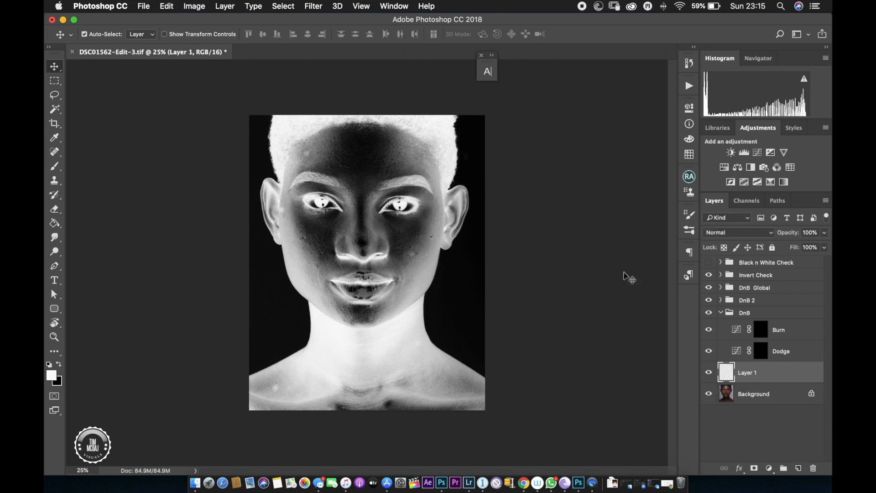
# Set the Clone Stamp to sample Current & Below, then toggle the inverted check view
pyautogui.click(55, 180)
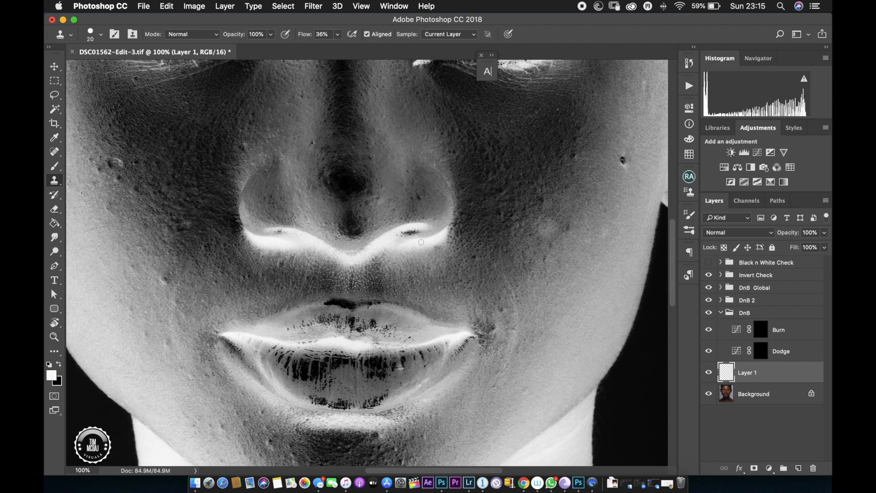
pyautogui.moveTo(341, 182)
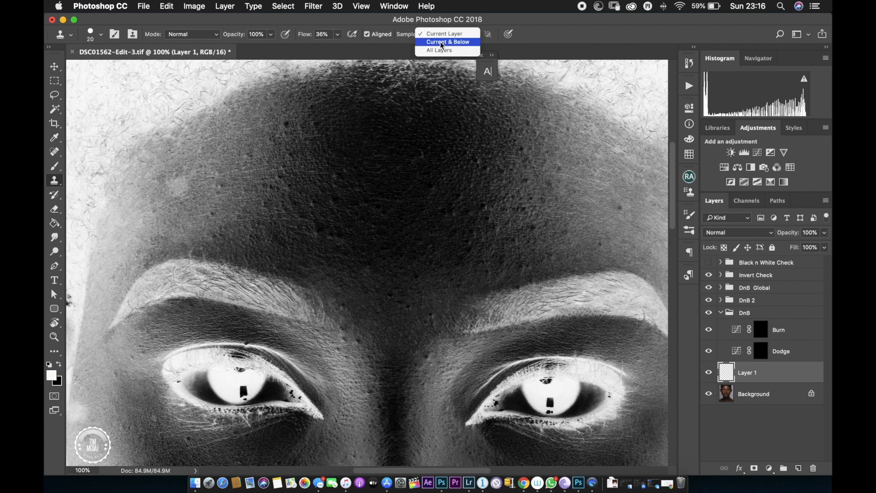
pyautogui.click(448, 42)
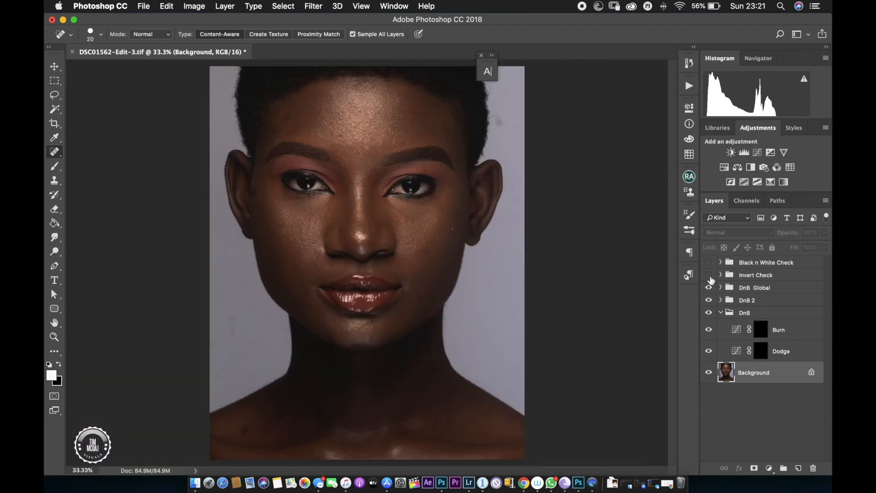
pyautogui.click(709, 275)
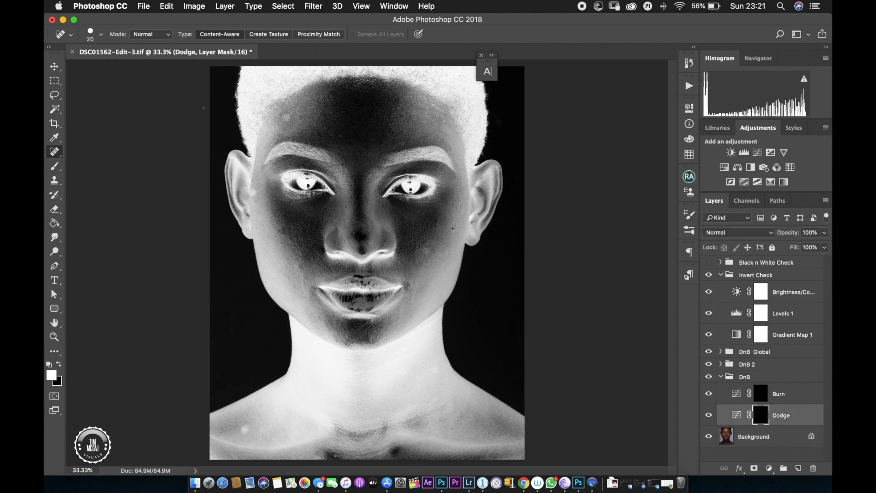
# Switch to the Brush tool and lower its flow to 3%
pyautogui.click(54, 151)
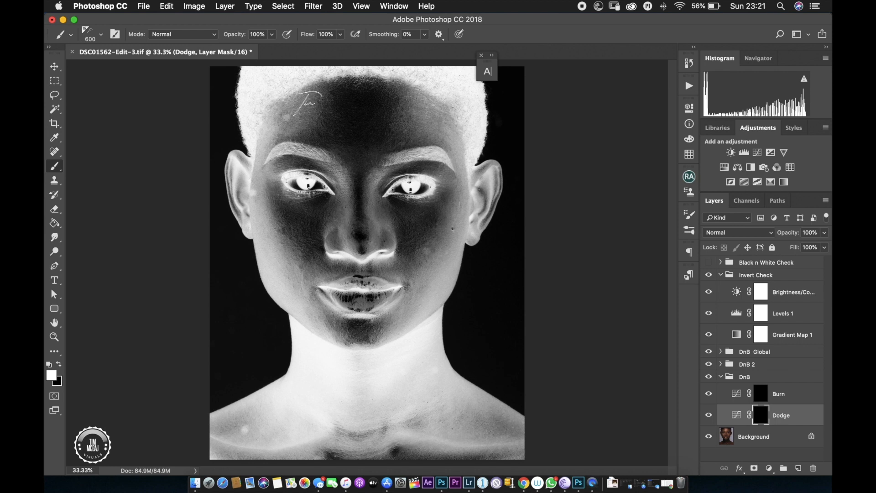
pyautogui.click(92, 34)
pyautogui.write('3')
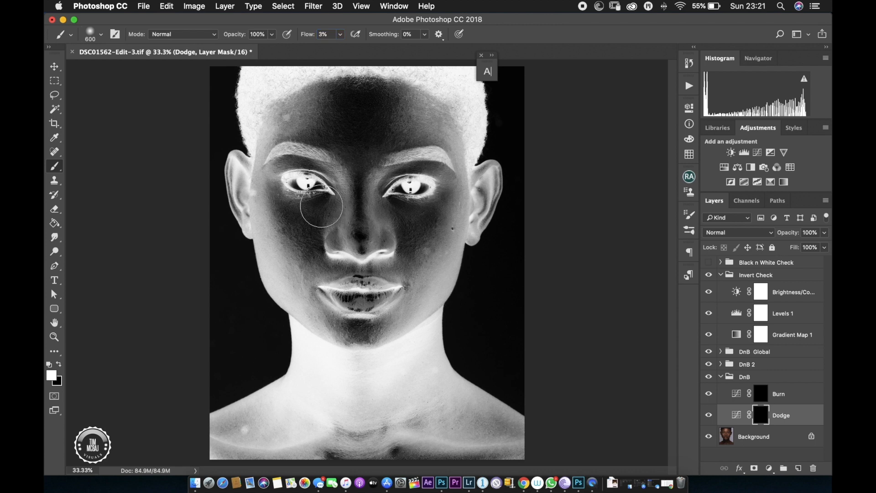
pyautogui.moveTo(468, 294)
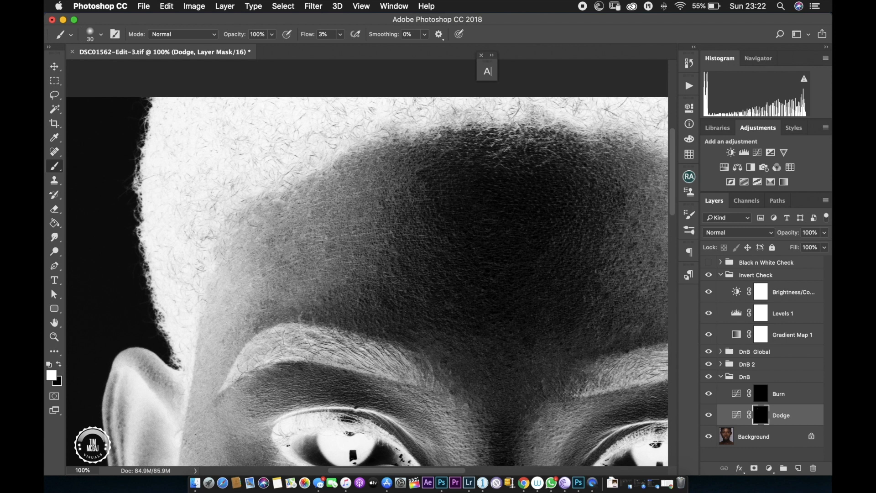
# Paint low-flow strokes over forehead patches on the Burn mask, then target the Dodge mask
pyautogui.click(779, 393)
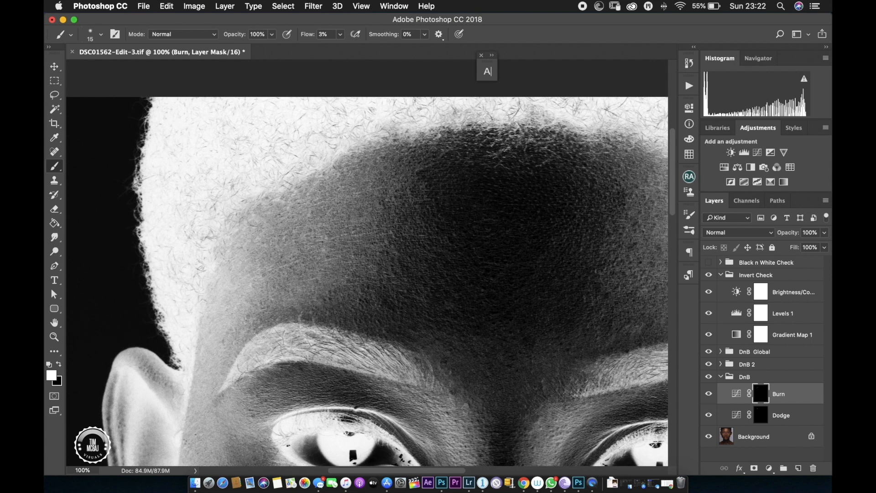
pyautogui.press(']')
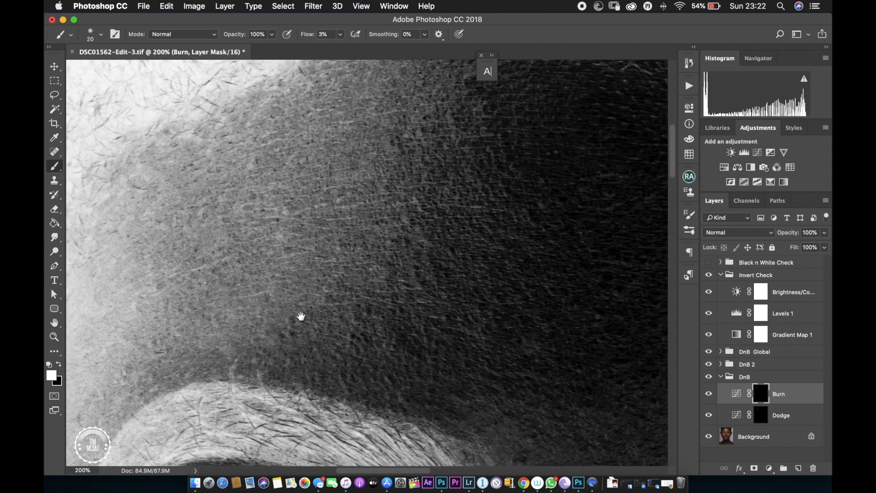
pyautogui.press('cmd+minus')
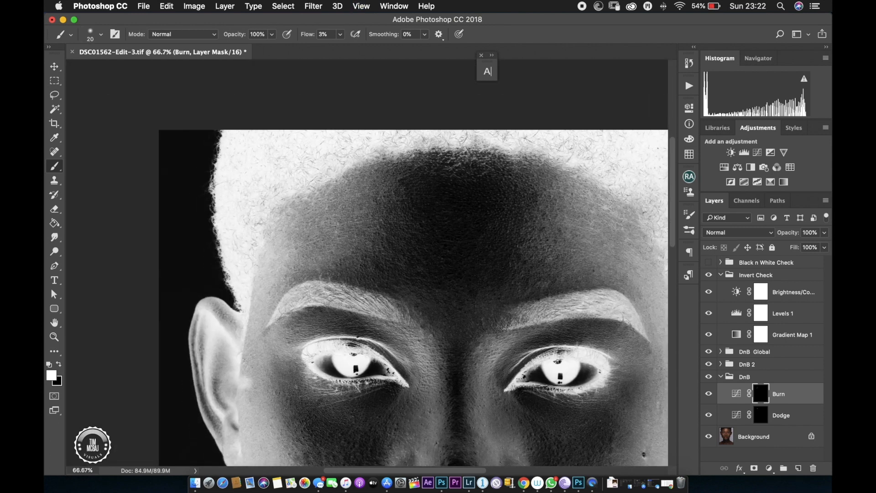
pyautogui.click(781, 415)
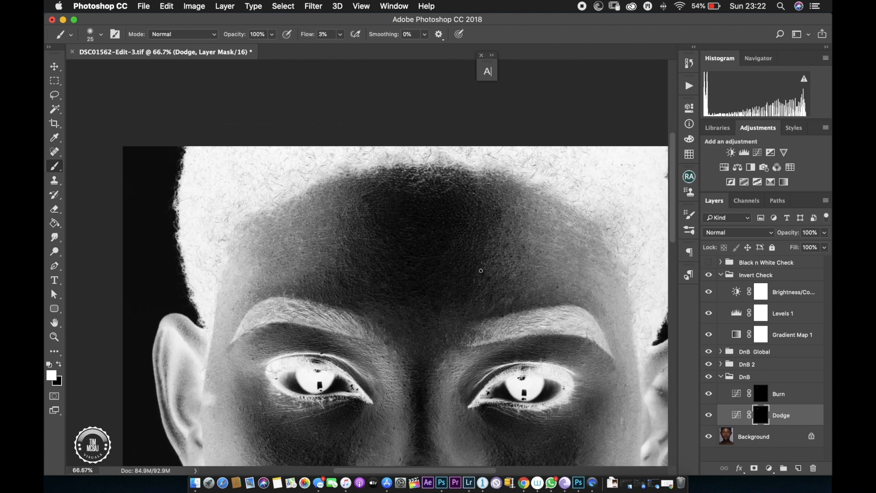
# Alternate Burn and Dodge masks, painting 3% flow strokes over the brow and between-the-eyes patches
pyautogui.click(778, 394)
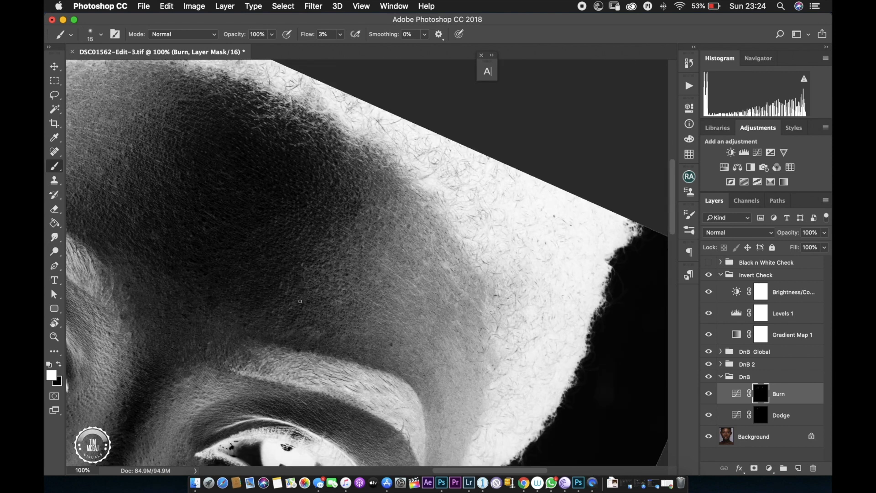
pyautogui.click(781, 414)
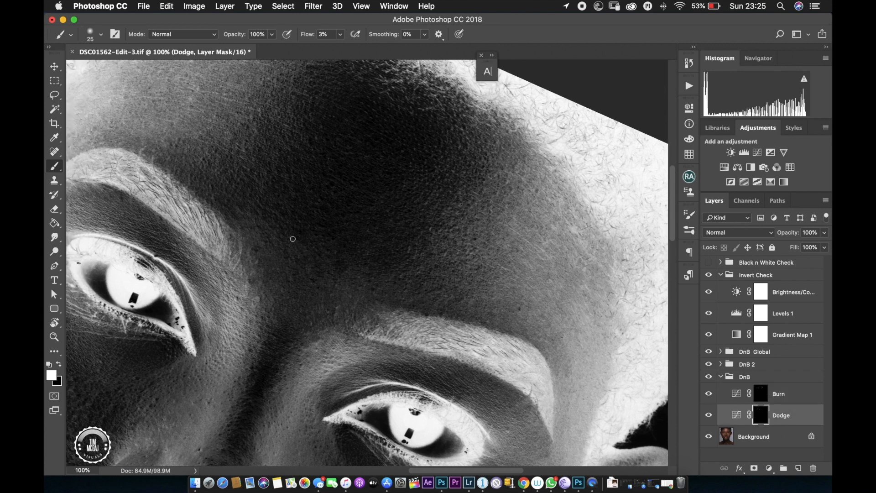
pyautogui.click(762, 393)
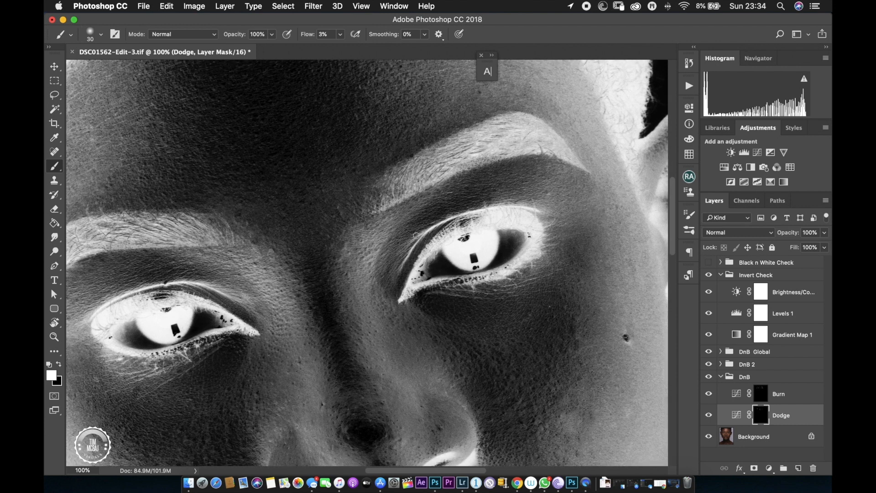
pyautogui.click(778, 393)
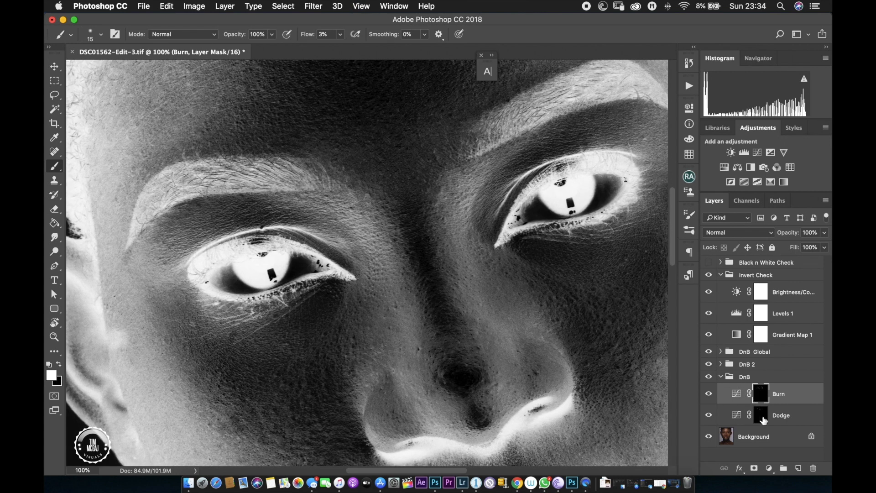
pyautogui.click(781, 415)
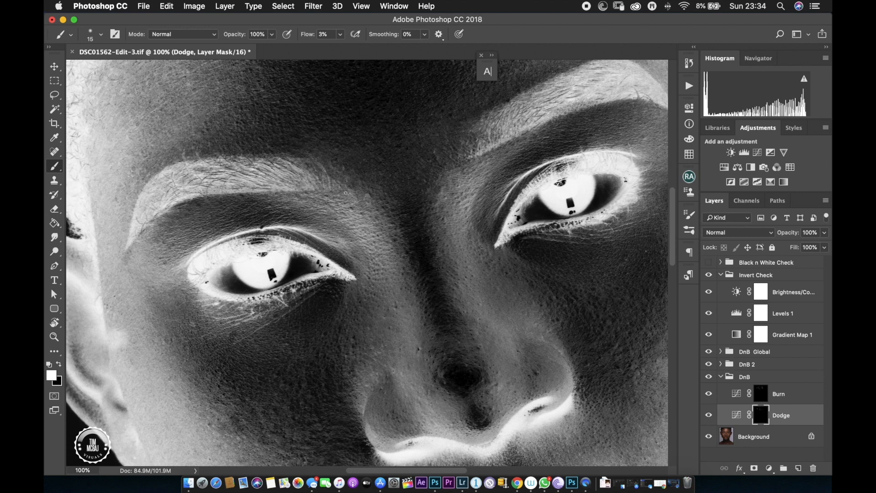
pyautogui.moveTo(212, 213)
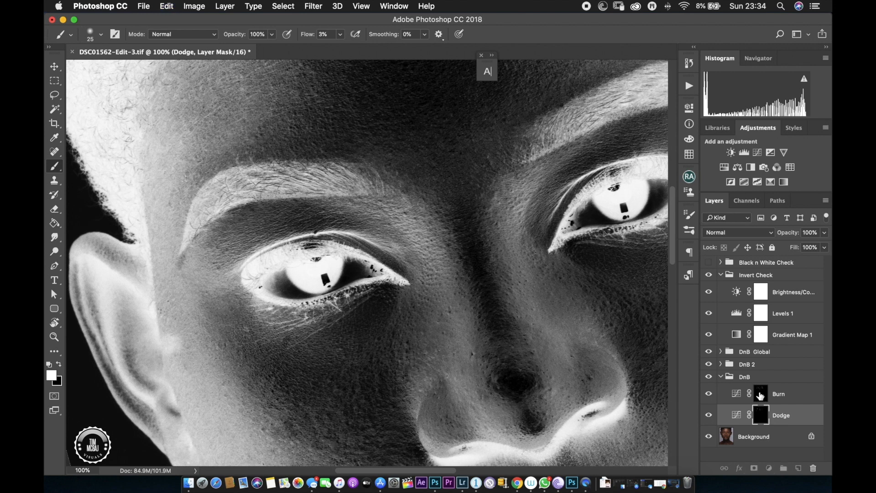
# Paint on the Burn and Dodge masks over the cheek beside the nose, ending with Burn targeted
pyautogui.click(761, 393)
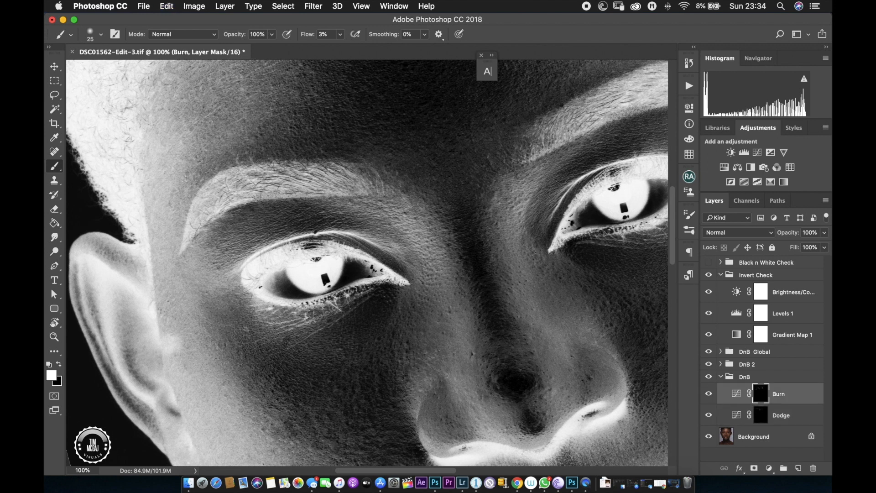
pyautogui.moveTo(182, 259); pyautogui.dragTo(254, 209)
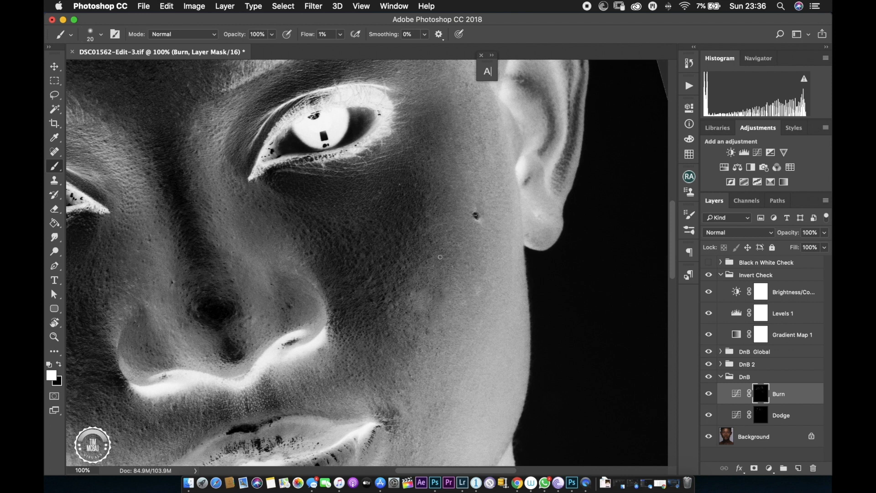
pyautogui.click(781, 415)
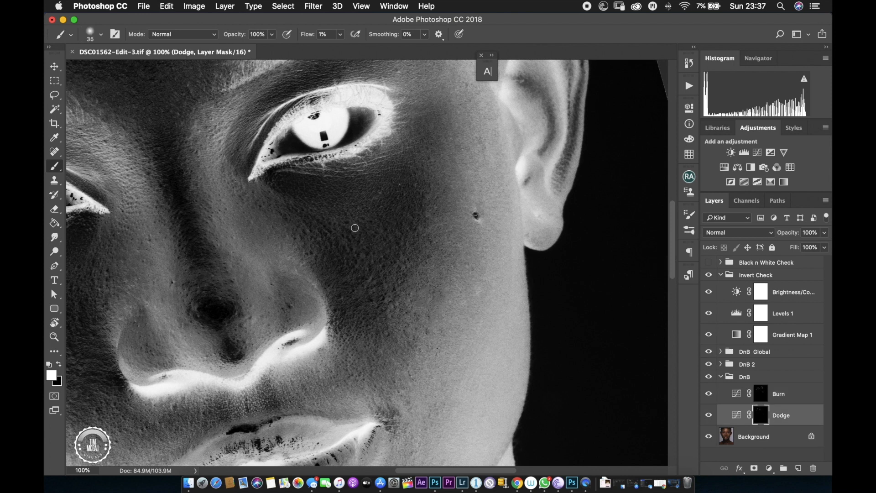
pyautogui.moveTo(364, 221)
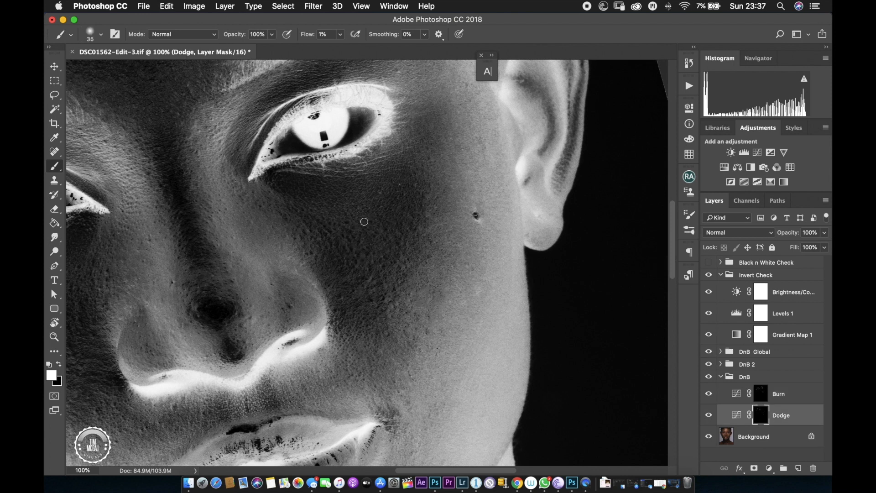
pyautogui.click(779, 393)
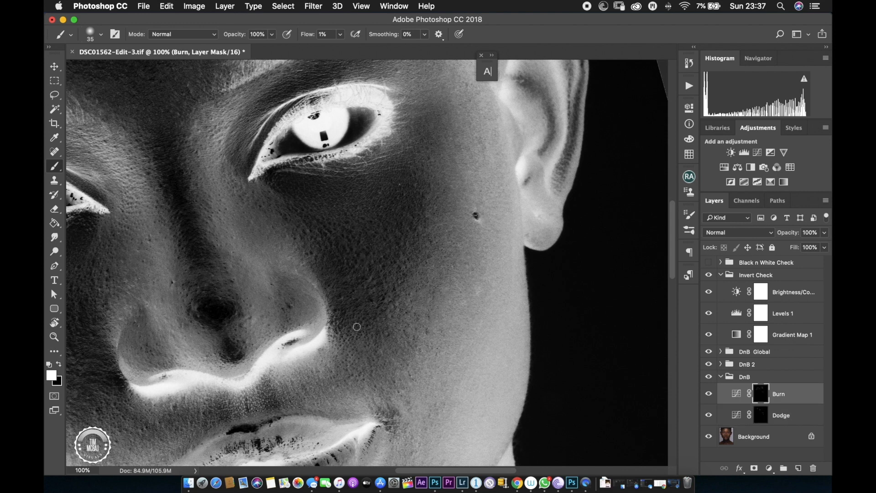
pyautogui.click(781, 414)
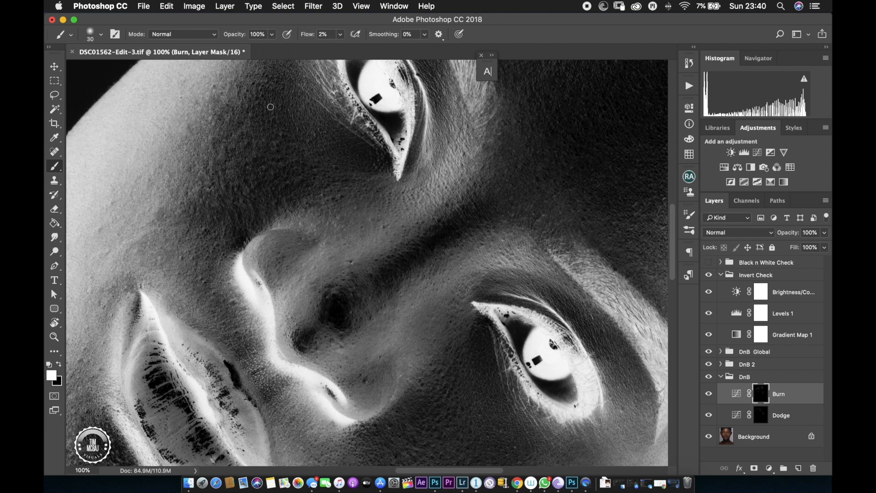
pyautogui.click(781, 415)
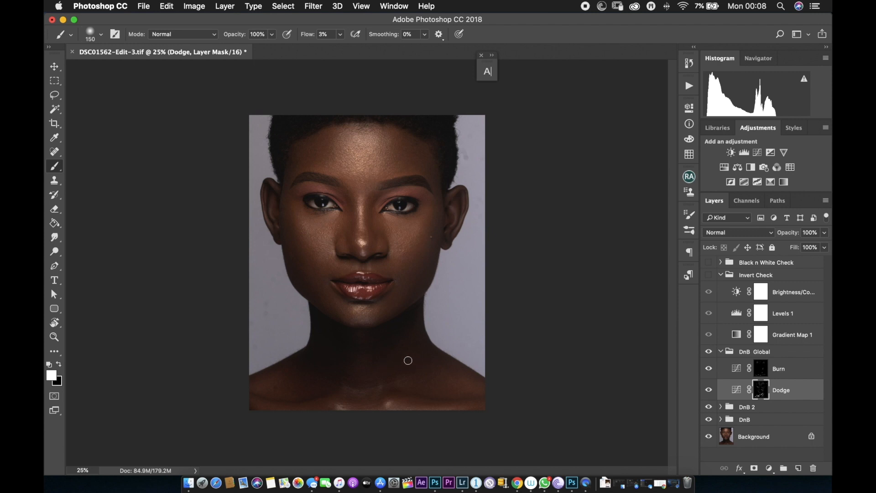
pyautogui.moveTo(389, 349)
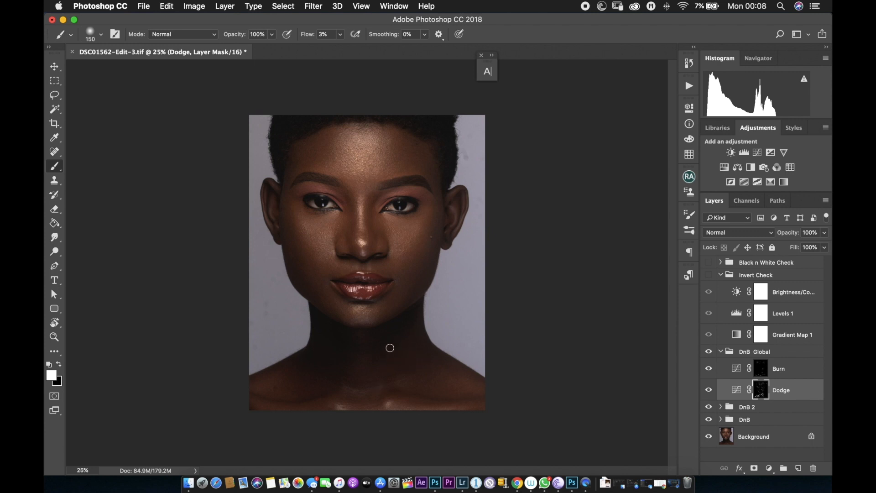
pyautogui.moveTo(471, 338)
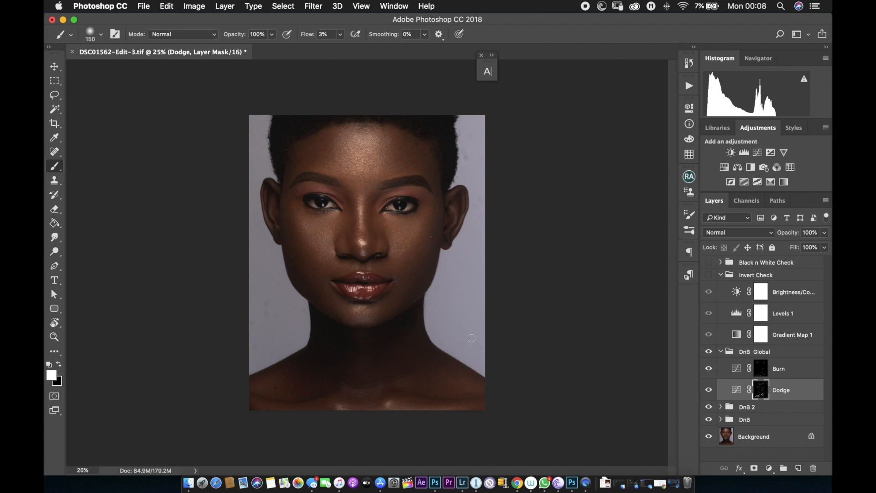